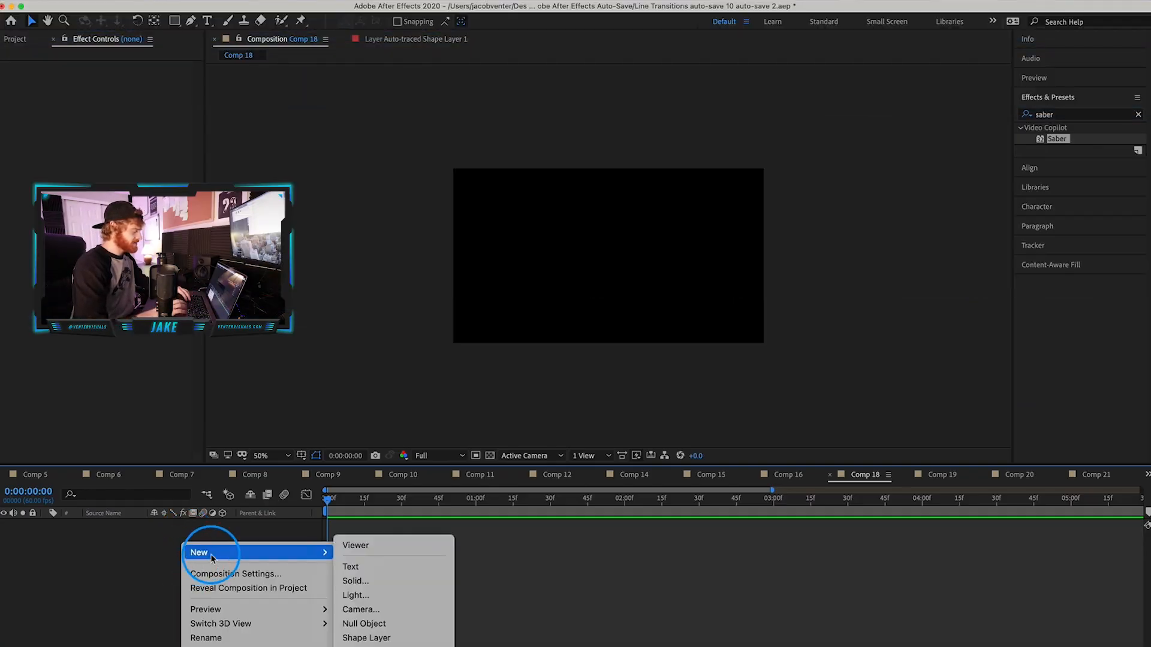
Create a 1920×1080 white solid layer as the comp's background.
click(355, 580)
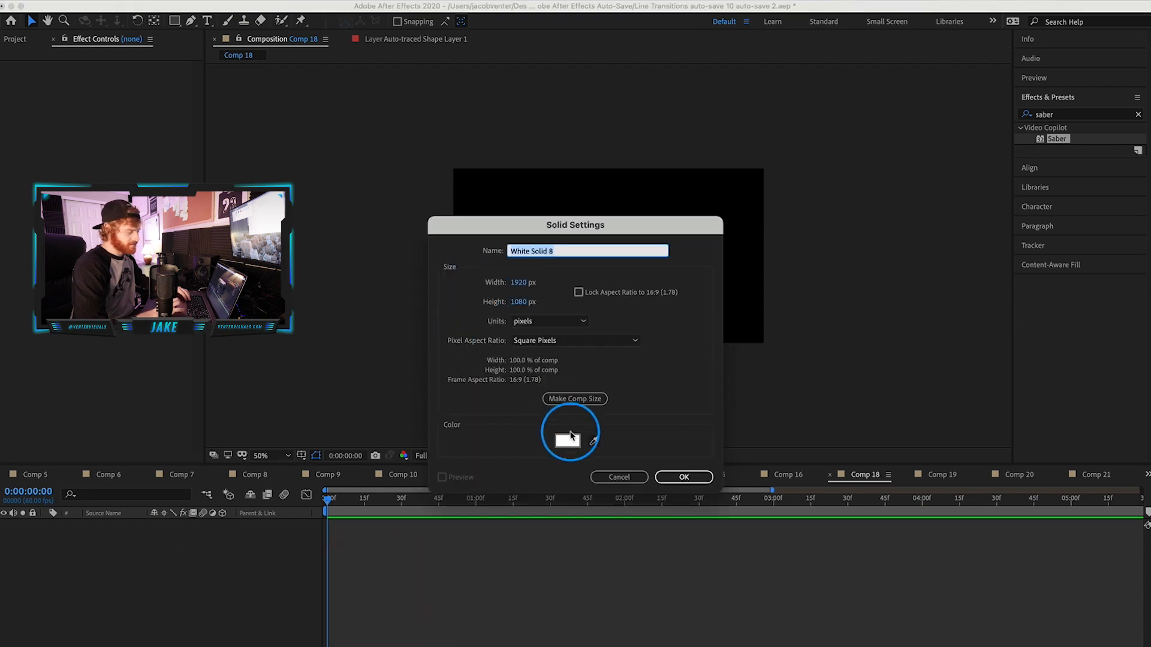
mouse_move(683, 477)
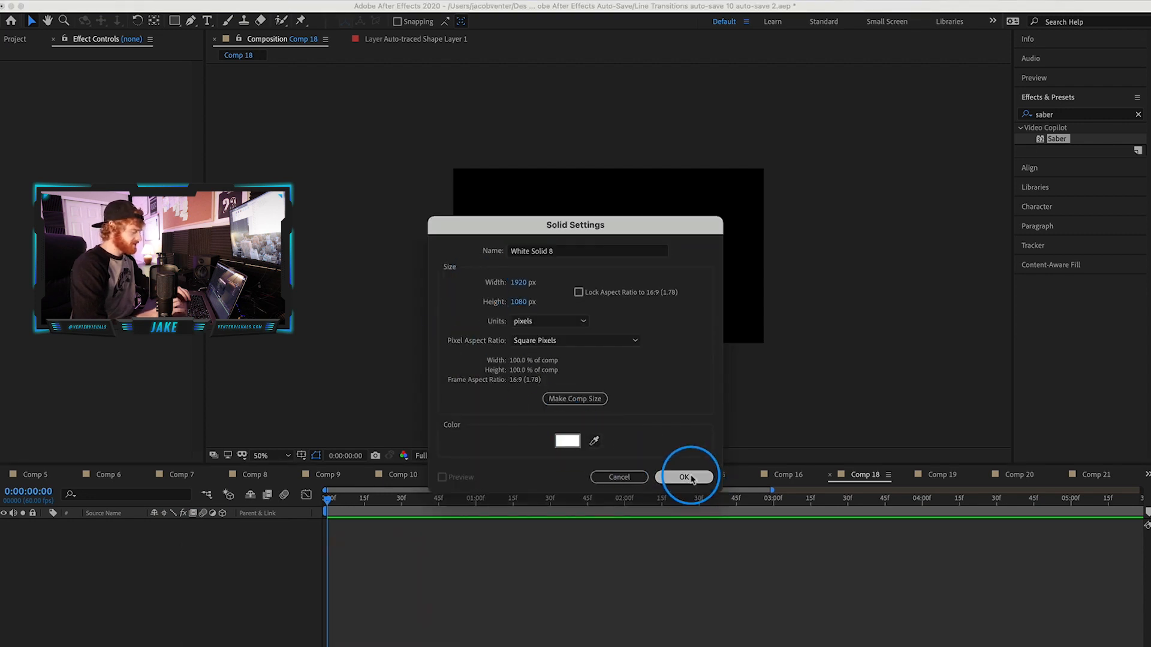
click(683, 477)
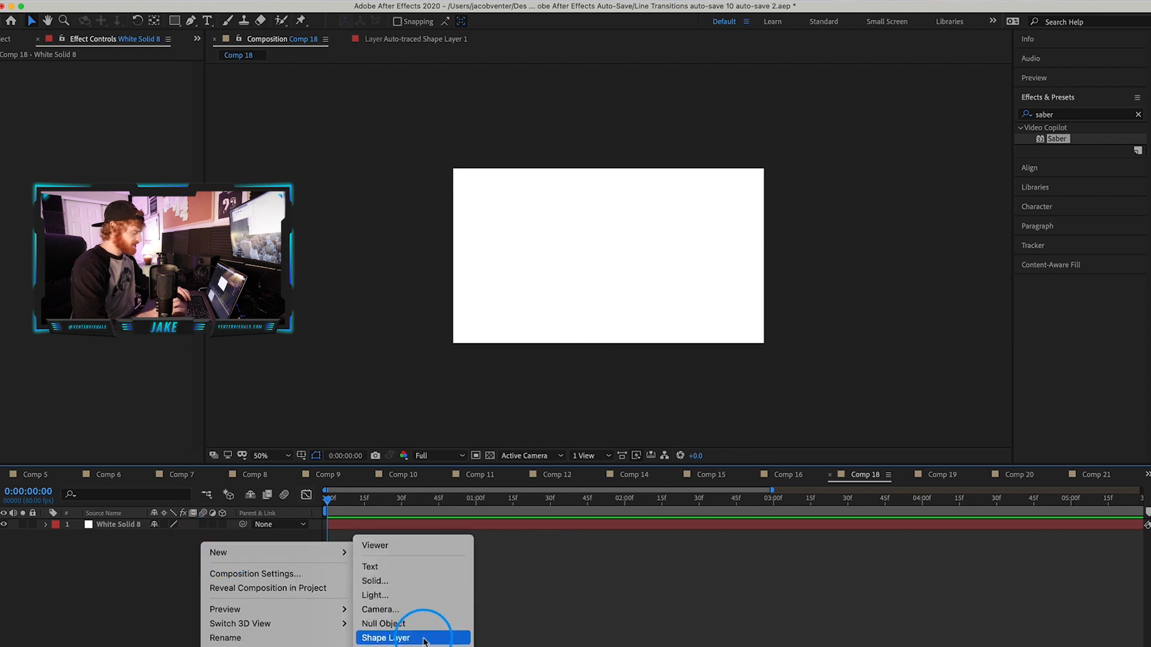
Create an empty Shape Layer 1 and arm the Pen tool for point-by-point drawing.
click(385, 638)
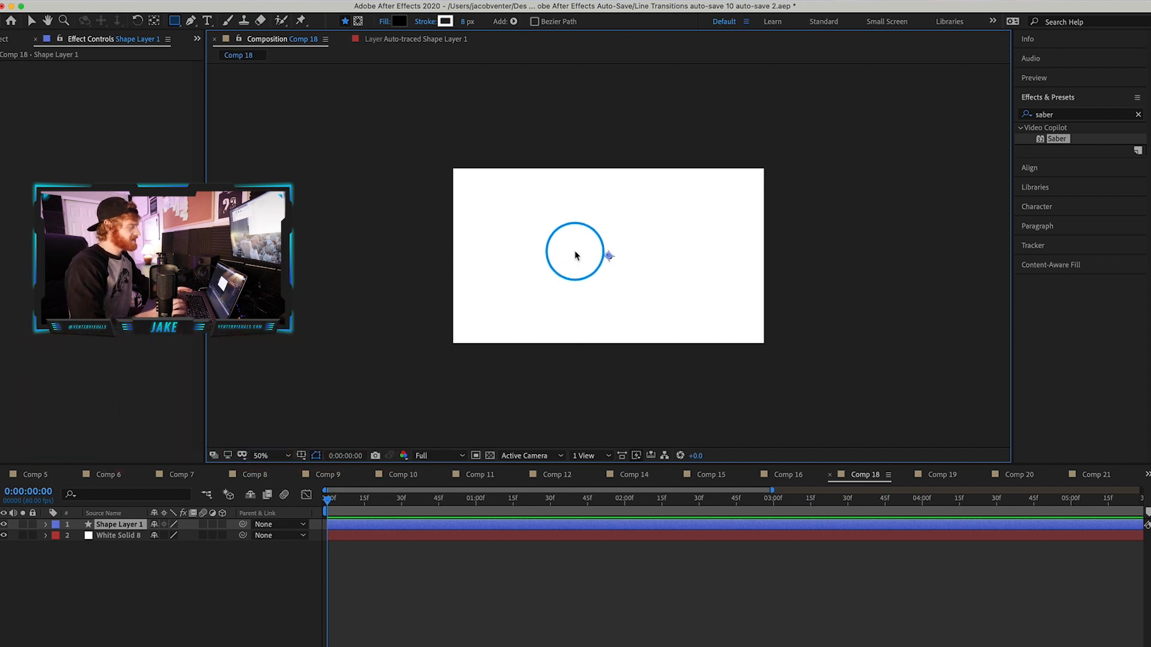
click(190, 20)
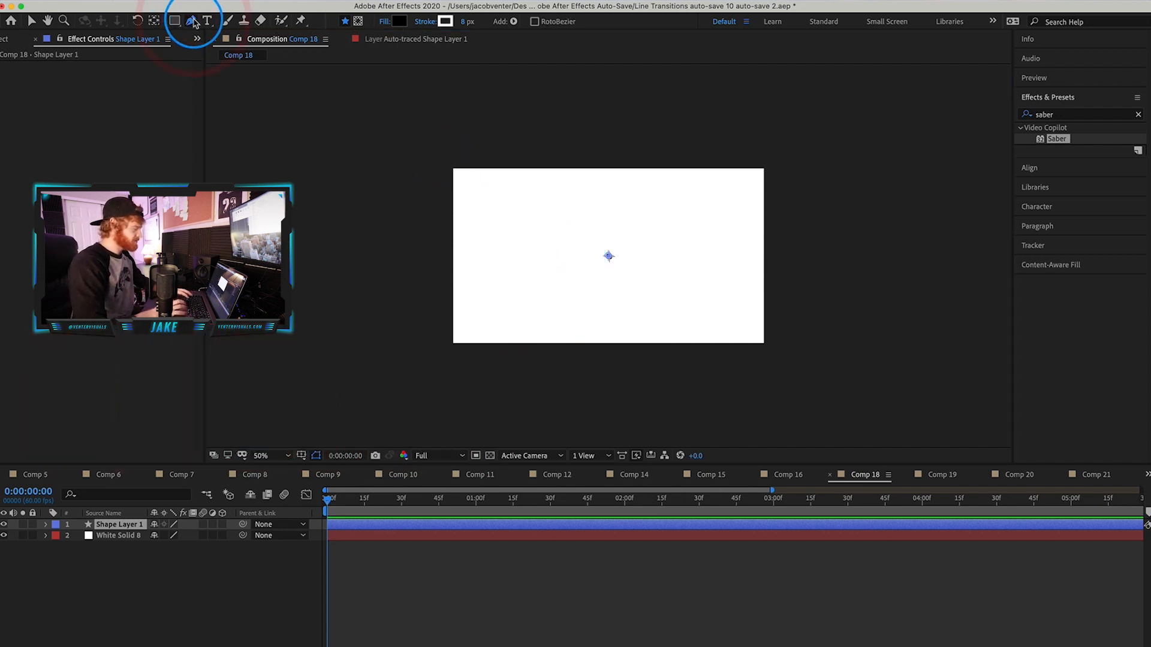
mouse_move(297, 426)
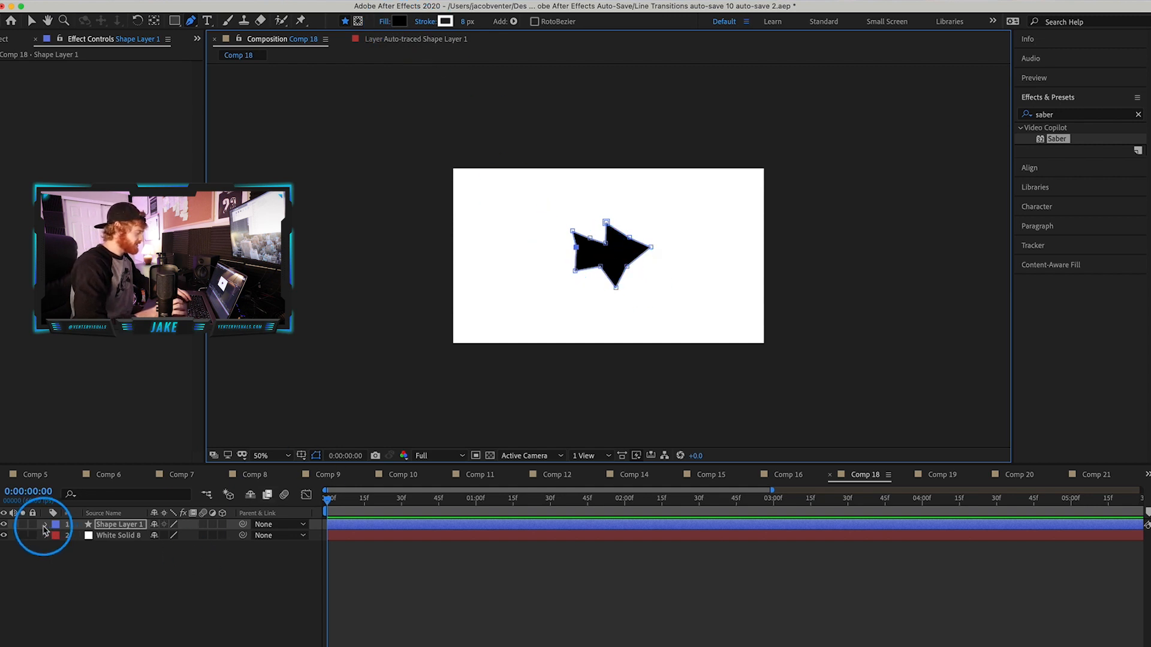
Expand Shape Layer 1 > Shape 1 > Path 1 to expose the Path property.
click(46, 524)
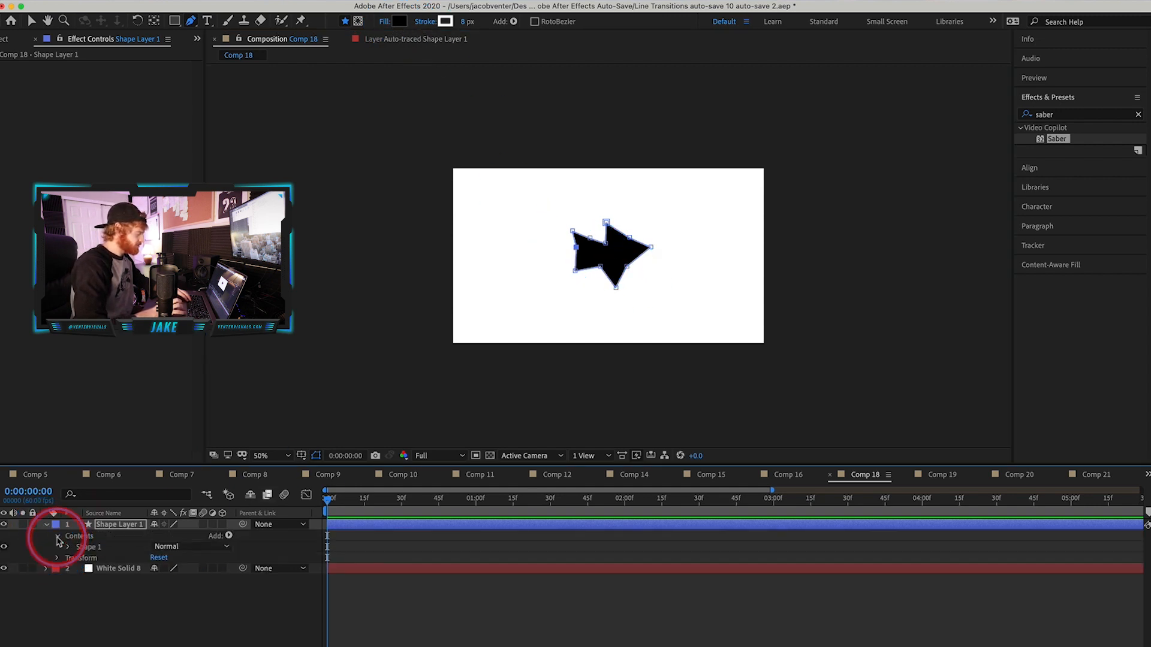
click(57, 536)
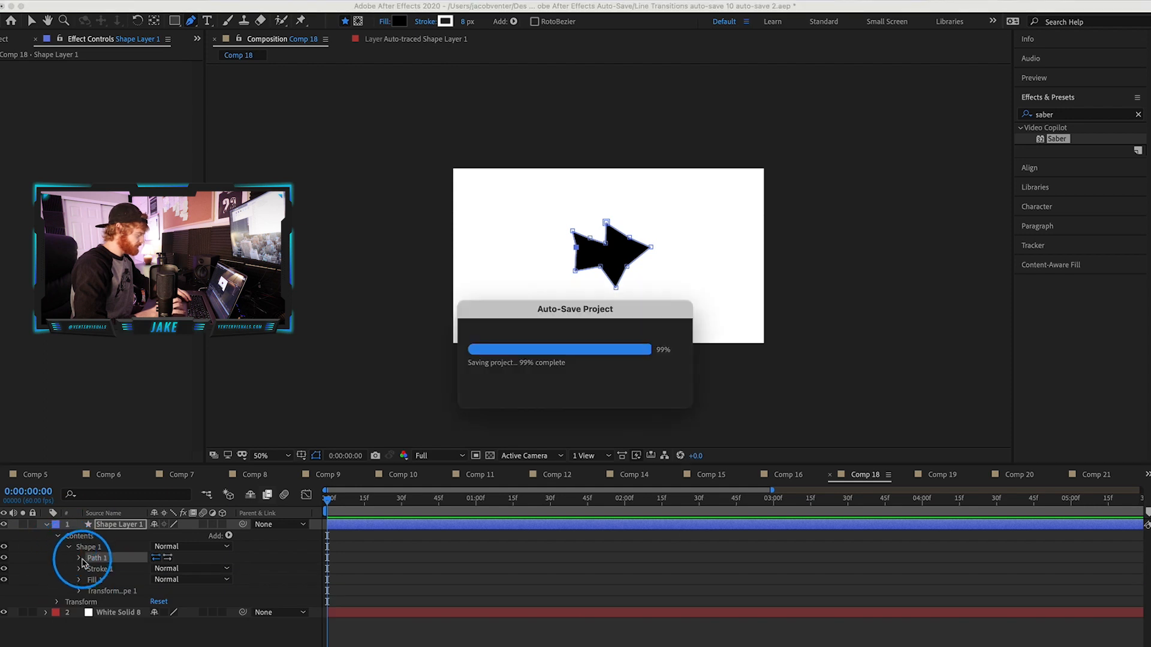
click(80, 557)
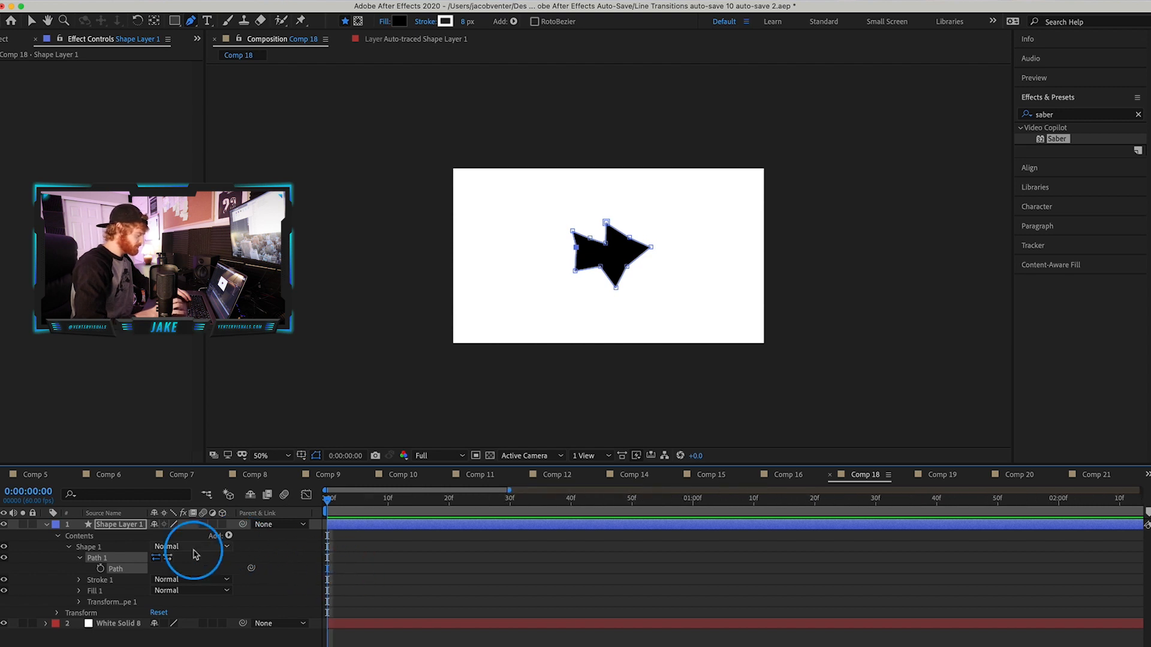
mouse_move(101, 572)
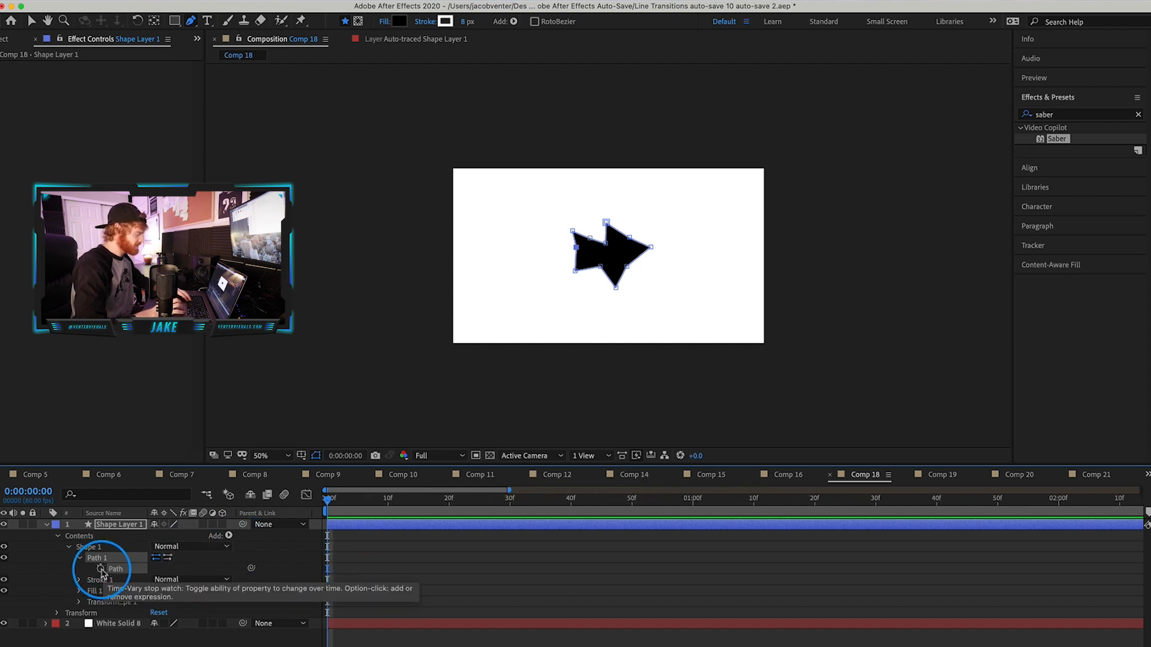
Set the first Path keyframe at 0:00 via the Path stopwatch.
click(101, 569)
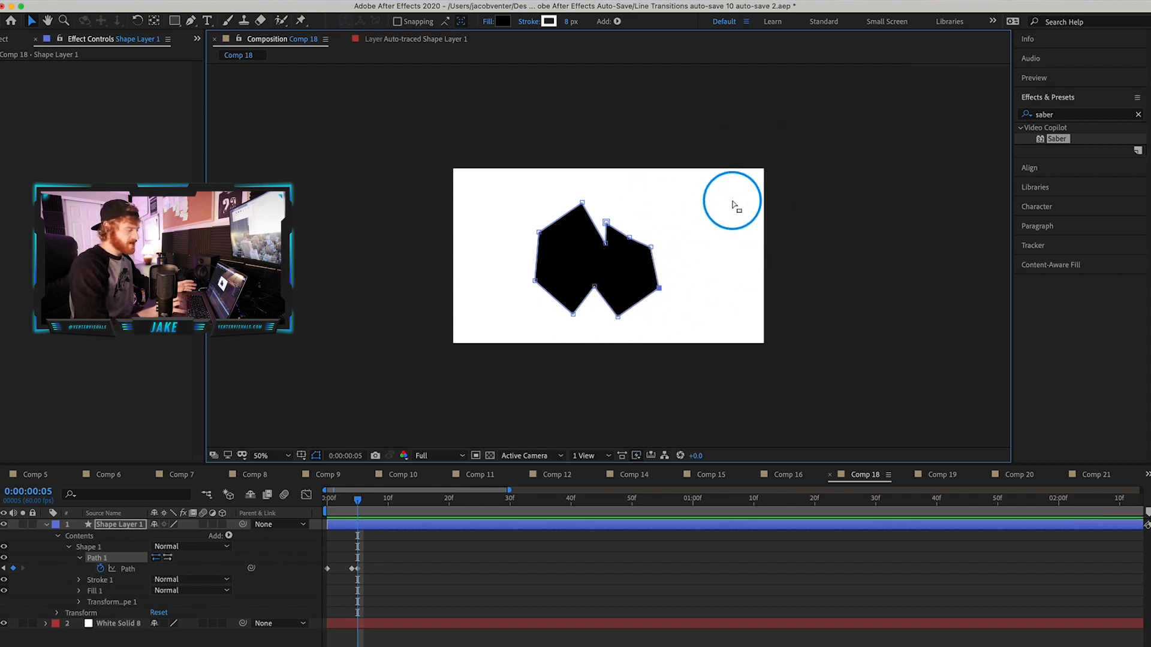
mouse_move(680, 244)
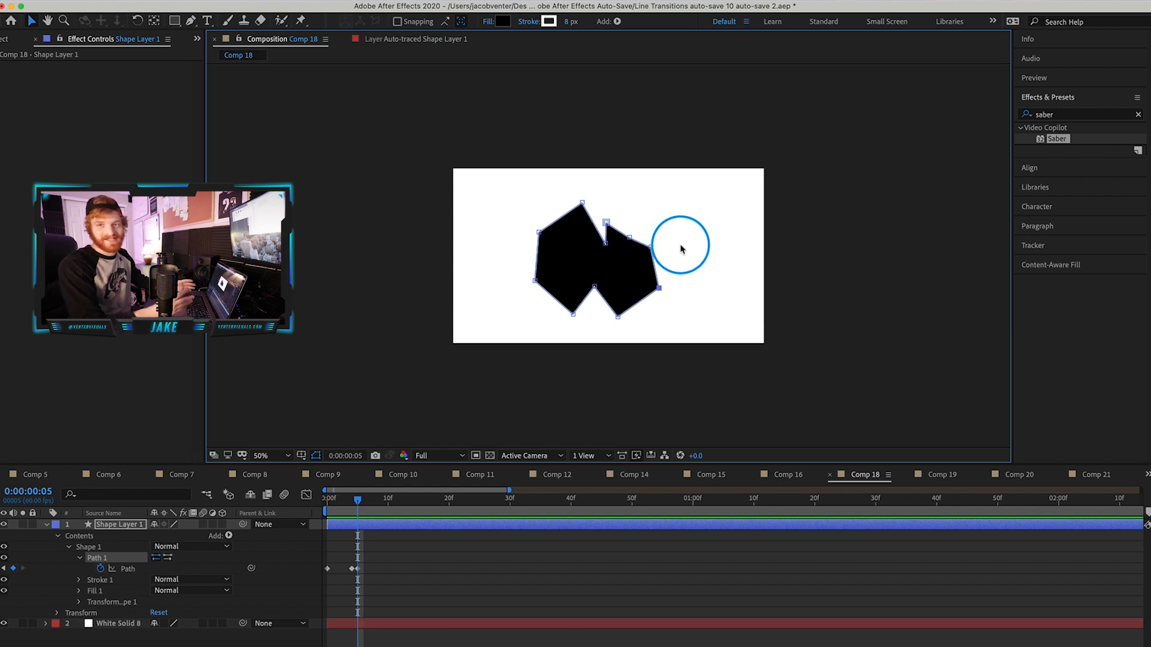